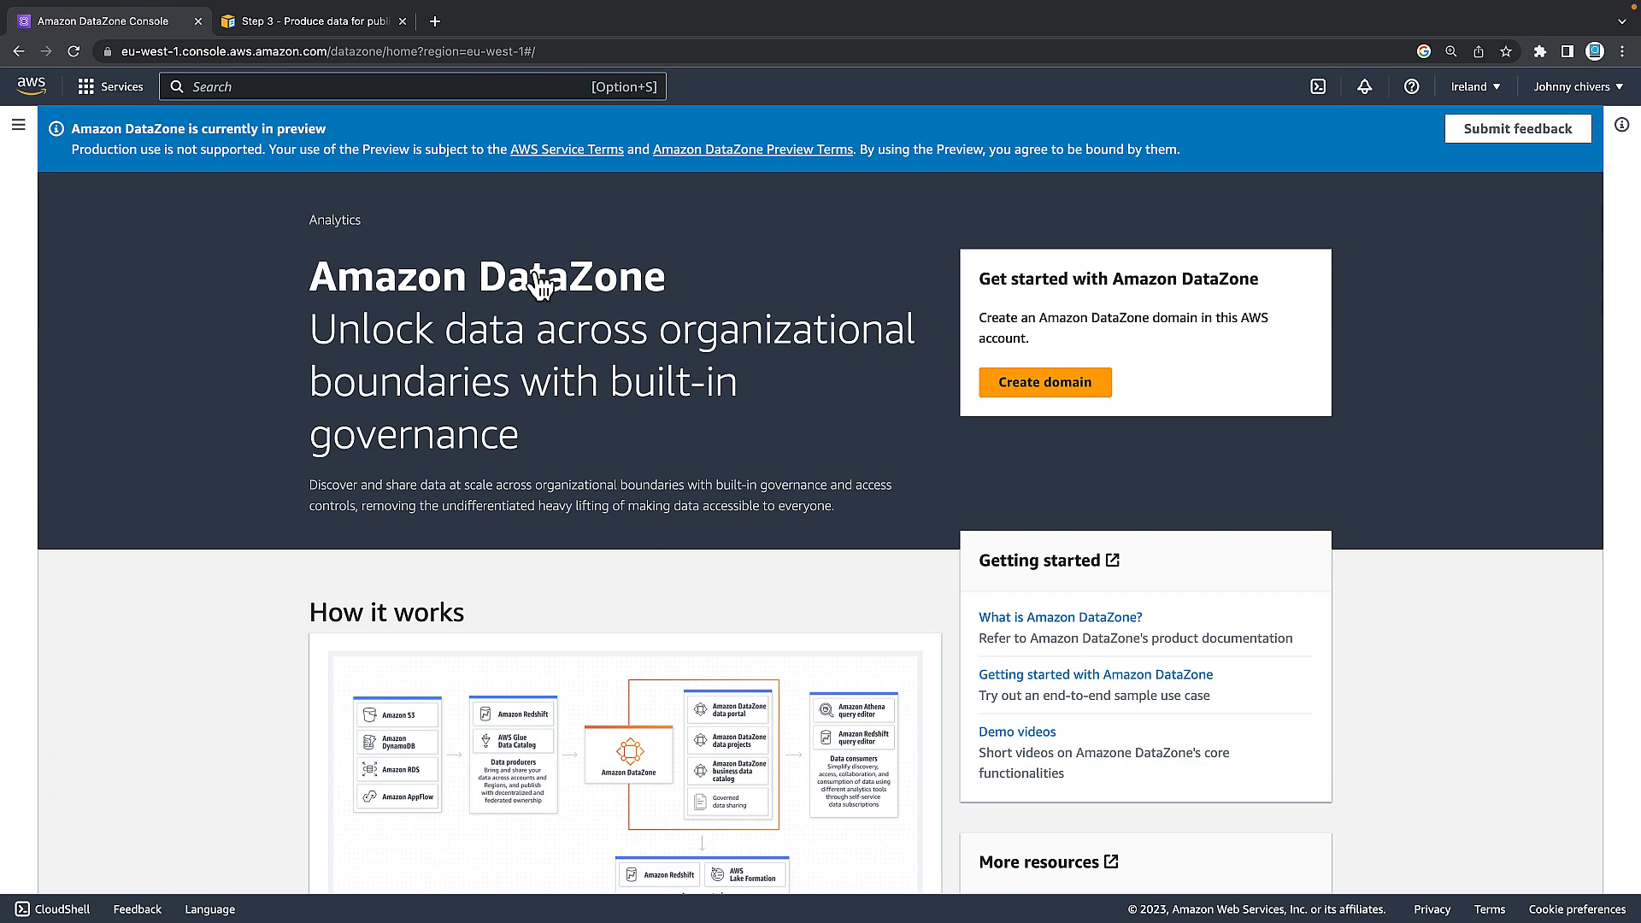
{"action": "mouse_move", "coordinate": [1472, 85]}
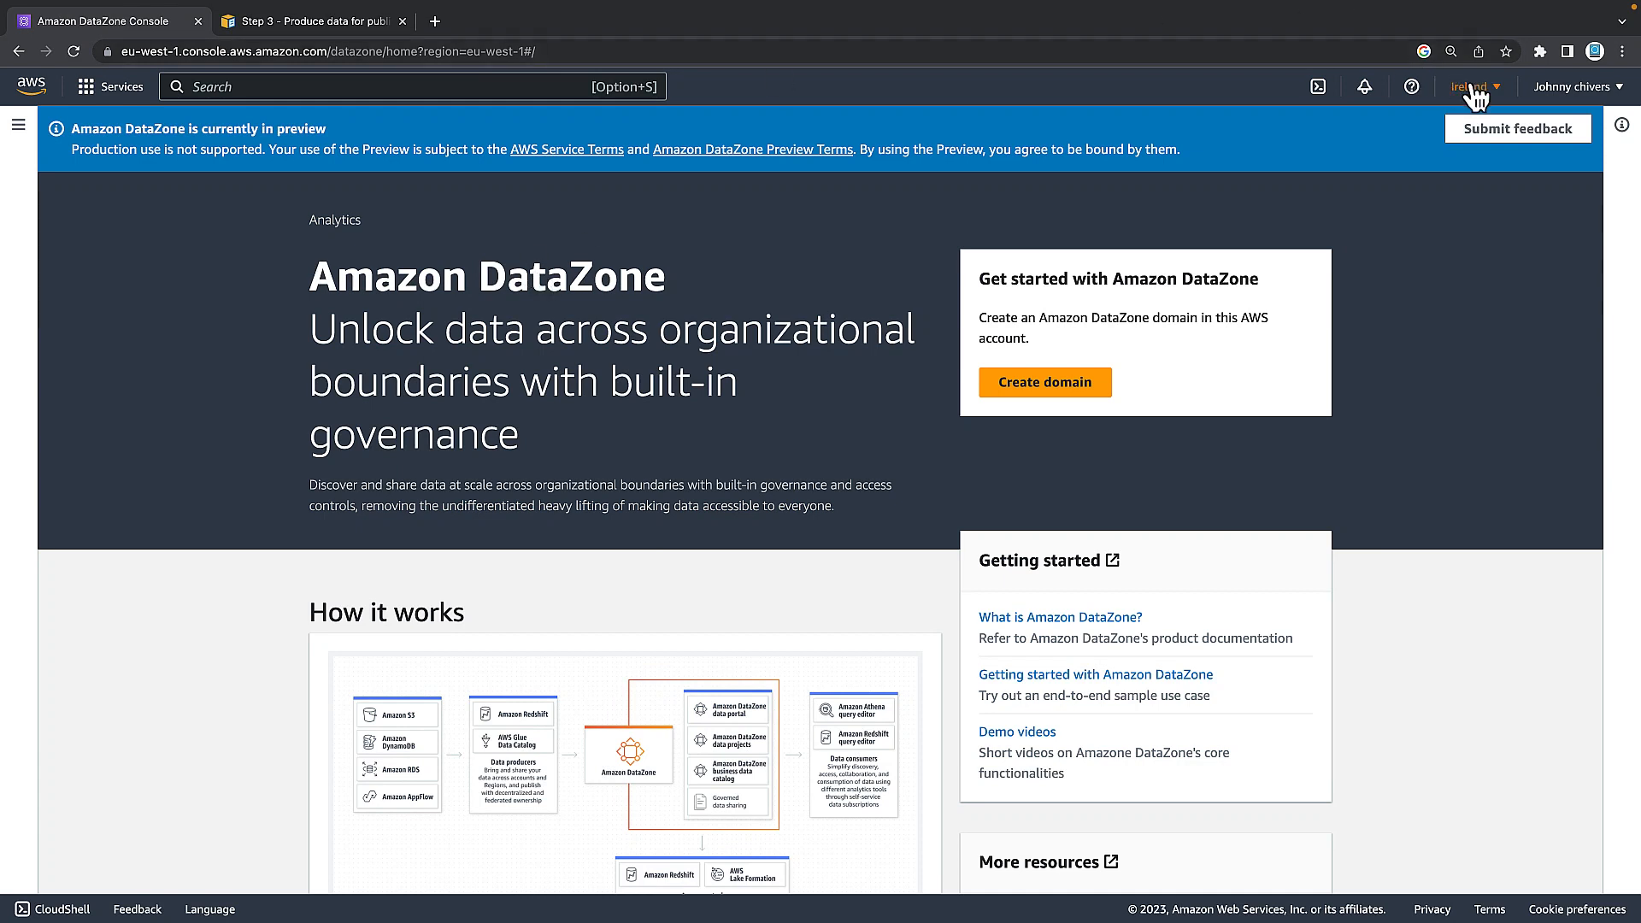